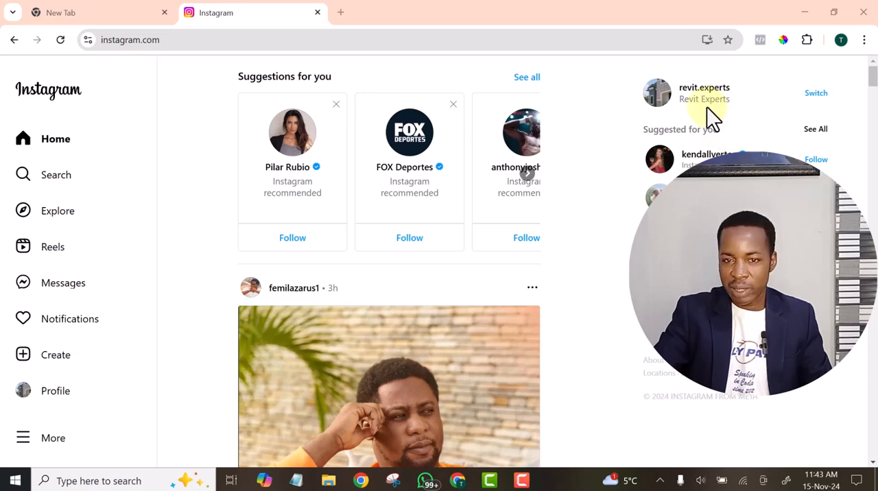
mouse_move(696, 92)
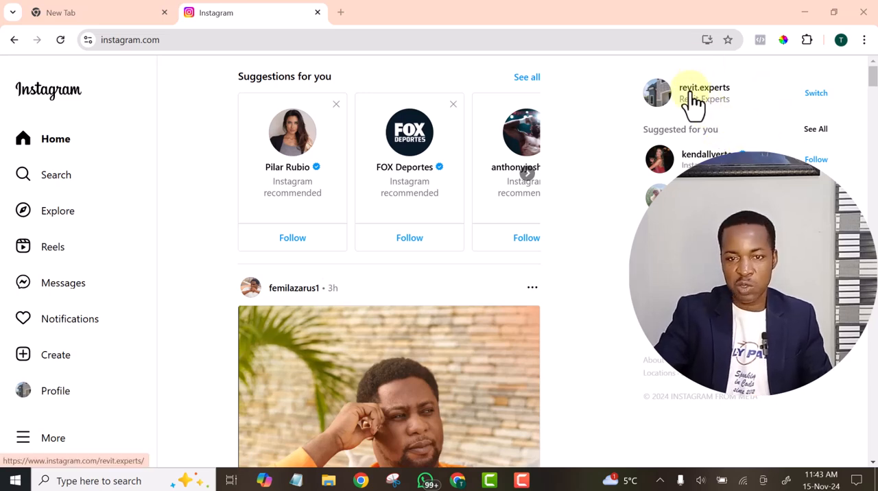
mouse_move(744, 121)
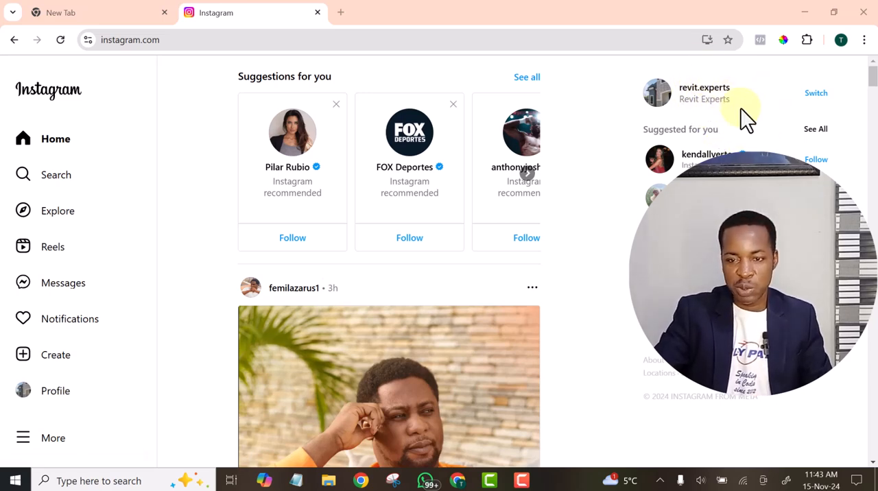
mouse_move(803, 151)
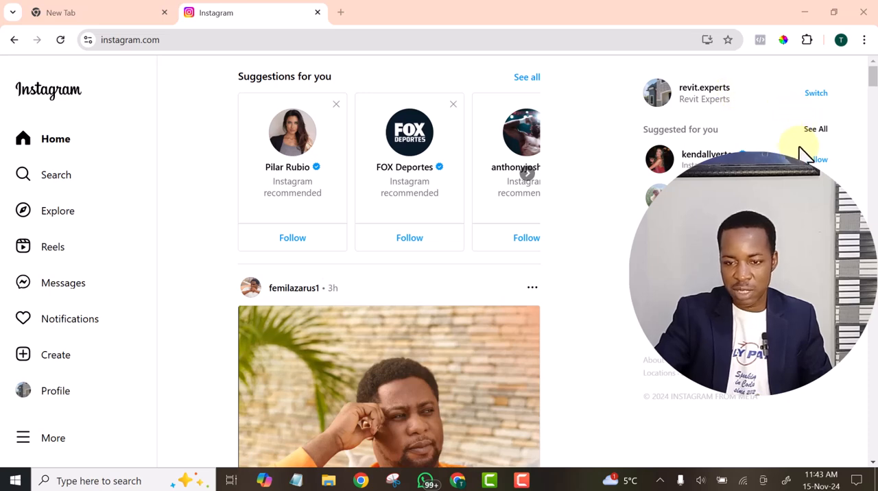
mouse_move(137, 175)
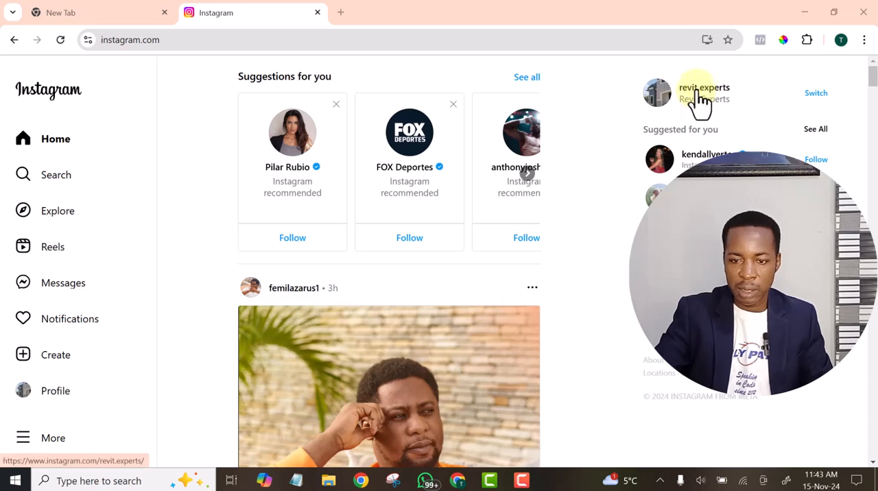
Open the revit.experts profile from the home feed's right sidebar.
click(704, 93)
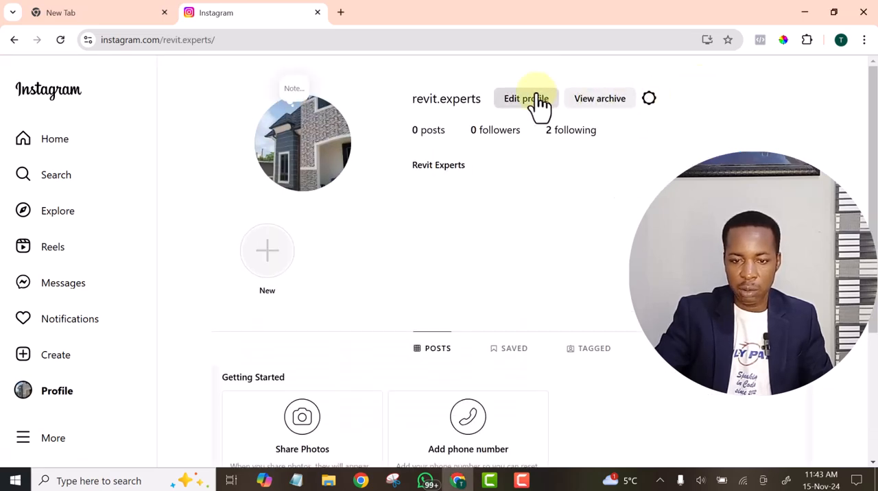
Open Edit profile and scroll the Settings sidebar to the For professionals section.
click(526, 98)
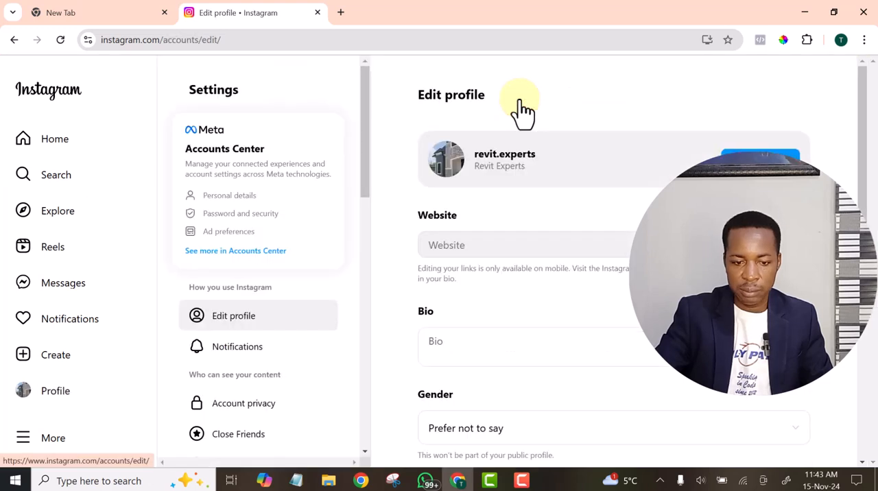
scroll(down, 3)
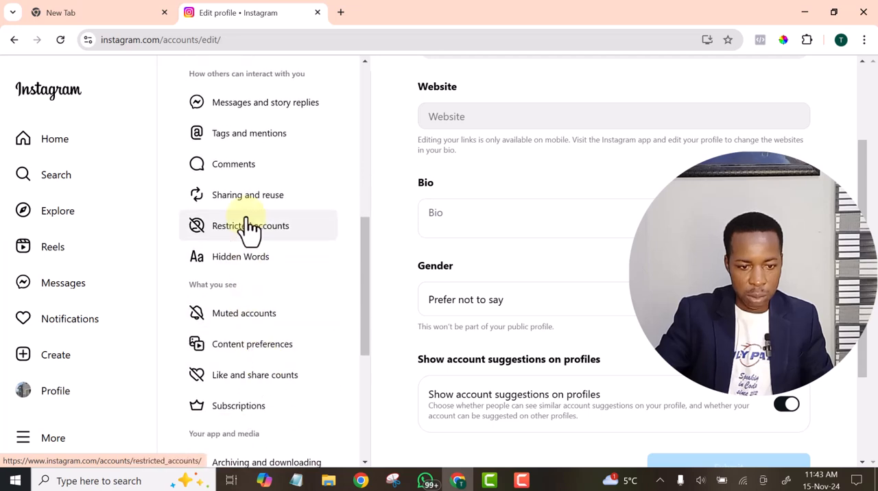
scroll(down, 3)
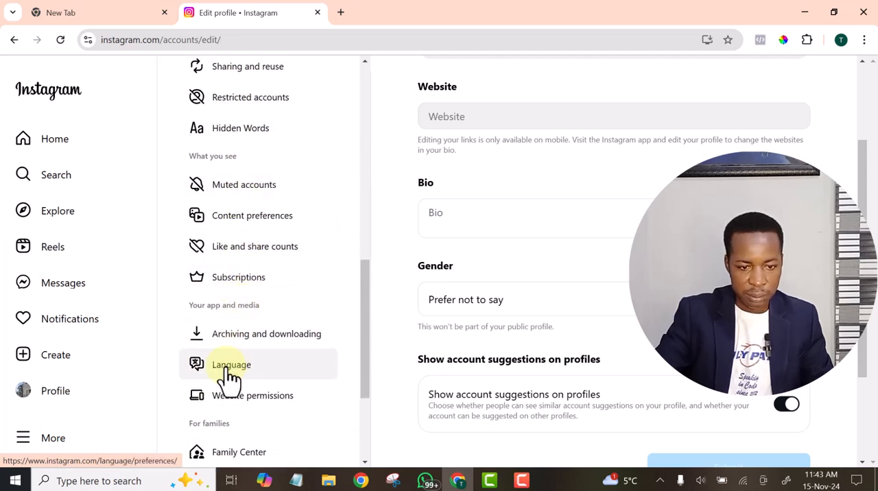
scroll(down, 3)
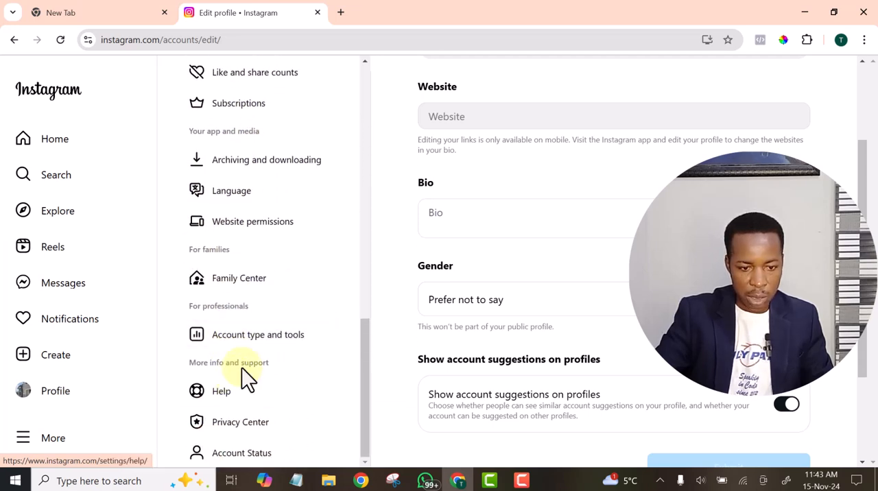
mouse_move(258, 334)
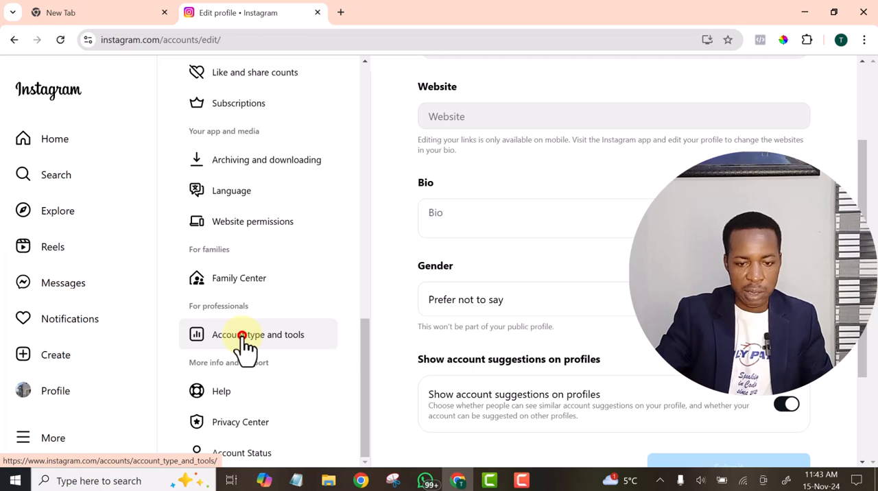
Open the Account type and tools settings page.
click(257, 334)
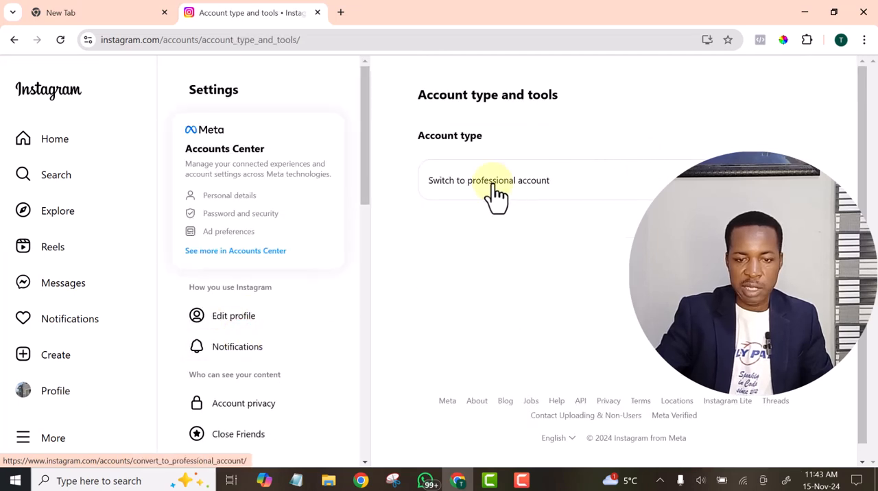
mouse_move(494, 203)
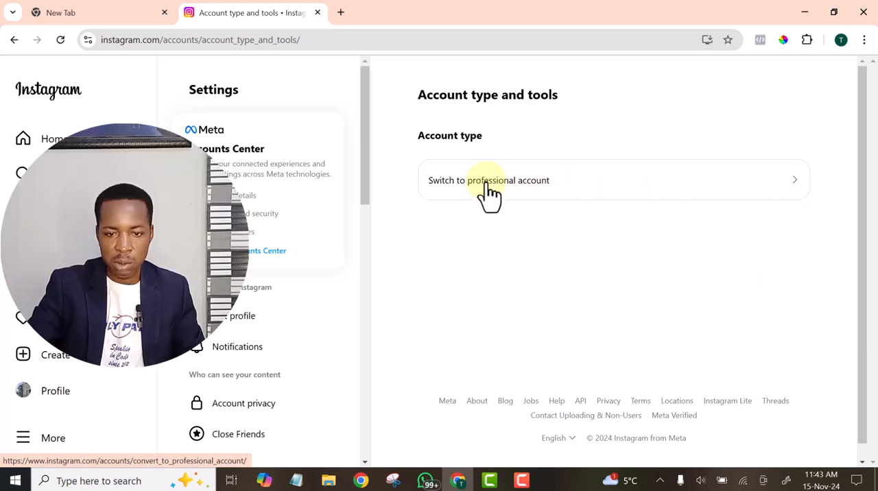
mouse_move(530, 191)
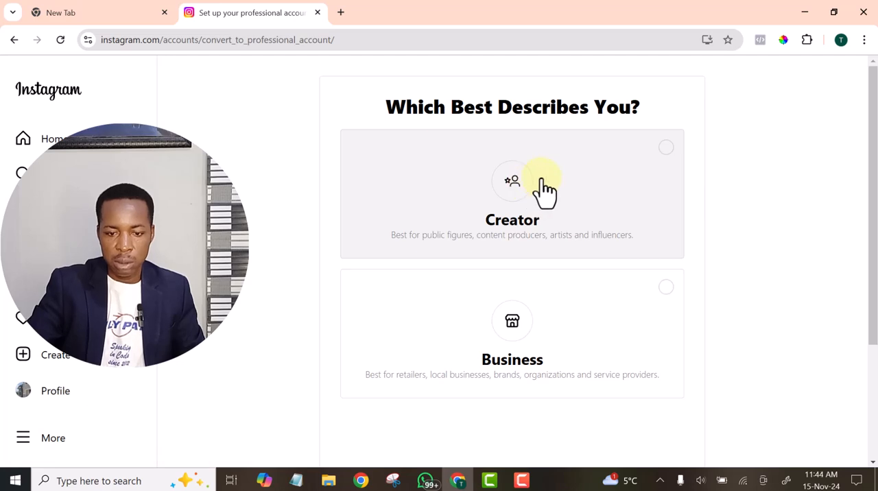
mouse_move(642, 162)
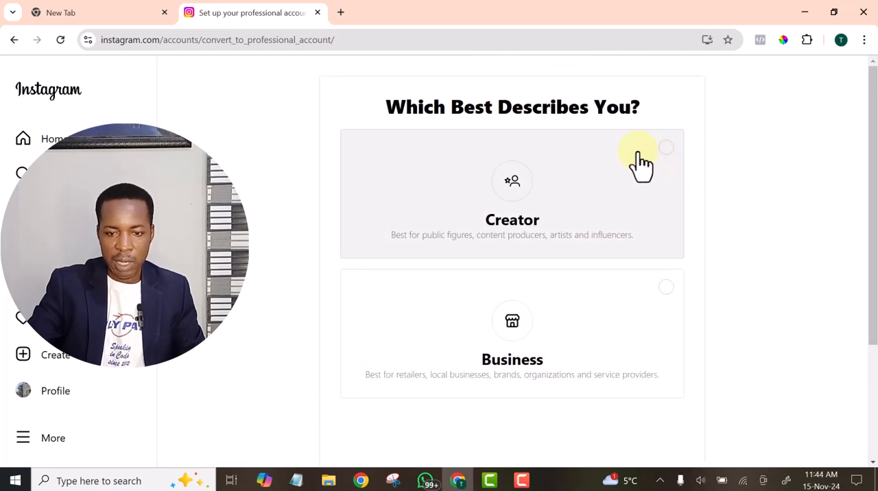
mouse_move(650, 309)
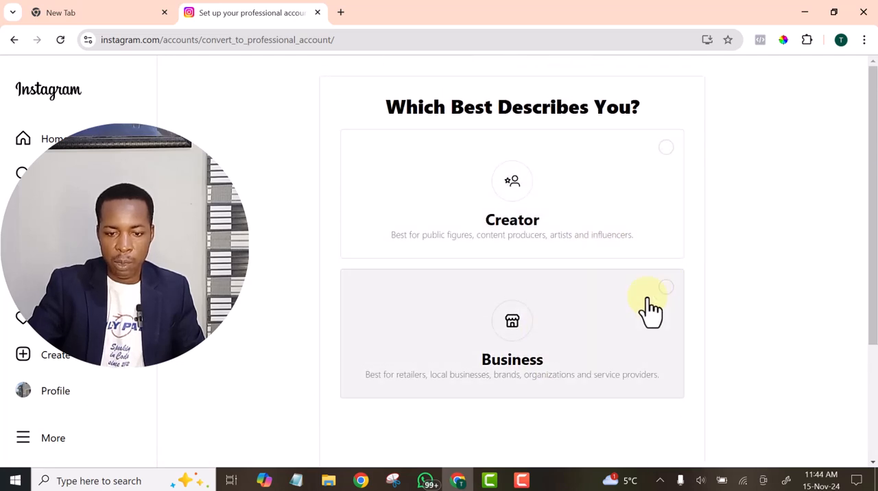
Select Business as the professional account type and continue.
scroll(down, 3)
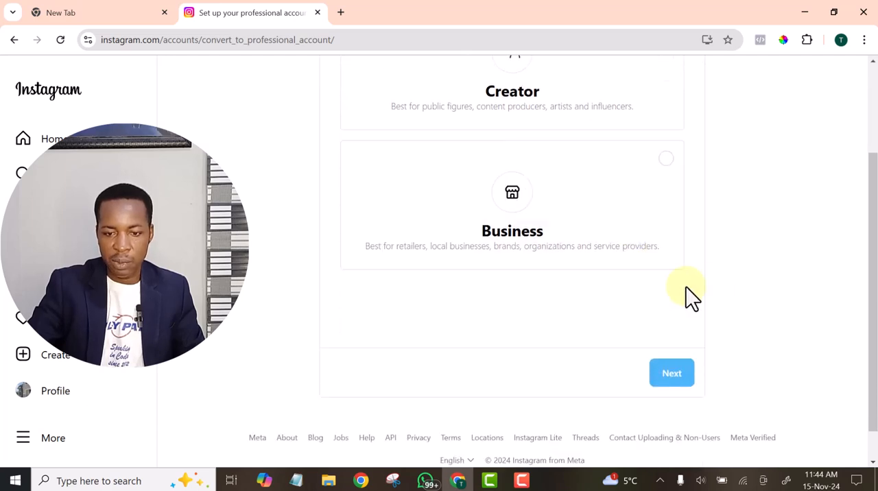
scroll(up, 3)
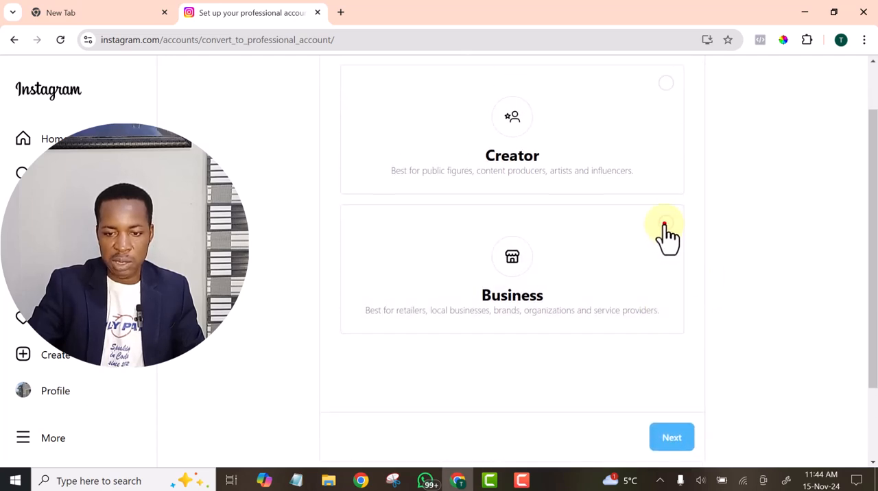
click(665, 230)
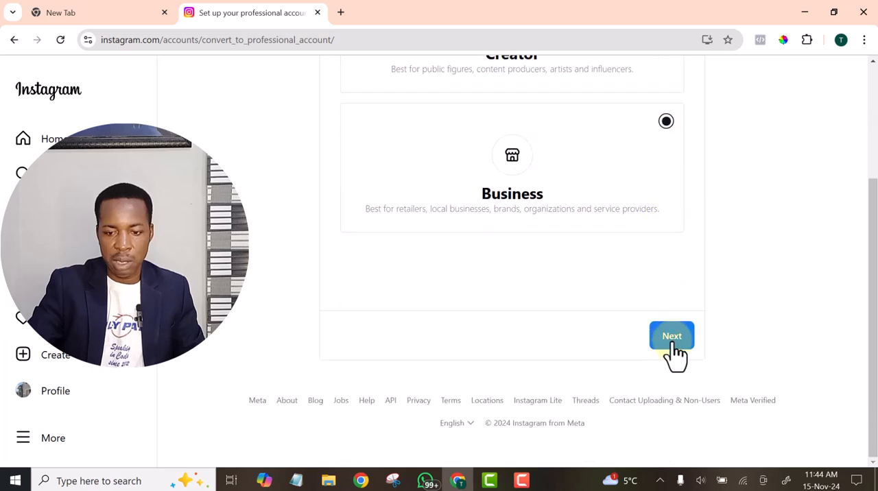
click(672, 336)
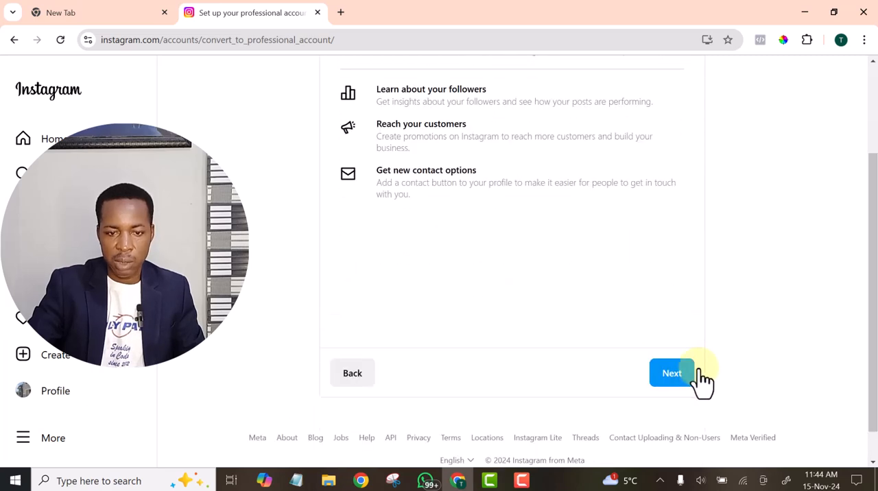
Search 'real' in categories, choose Real Estate, and confirm with Done.
click(672, 373)
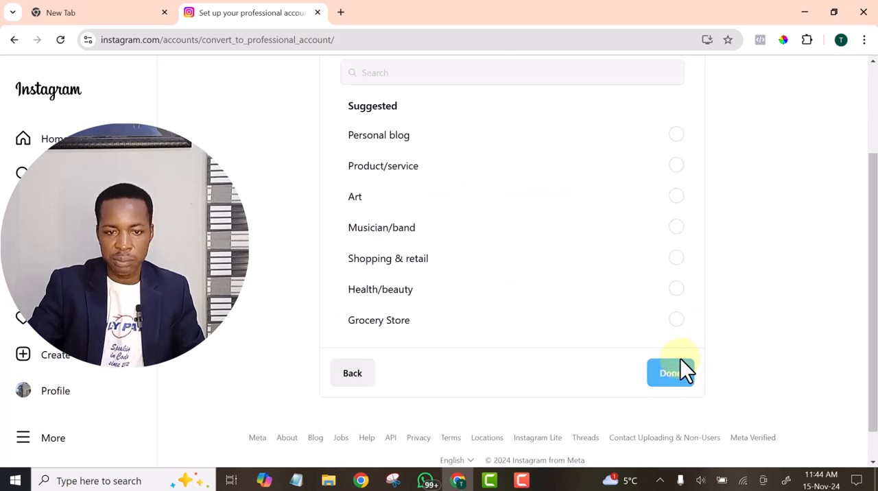
scroll(up, 3)
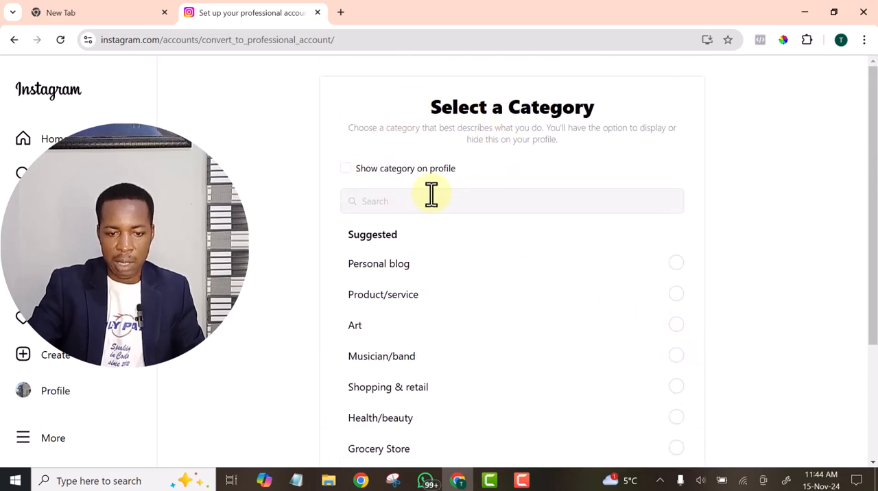
scroll(down, 3)
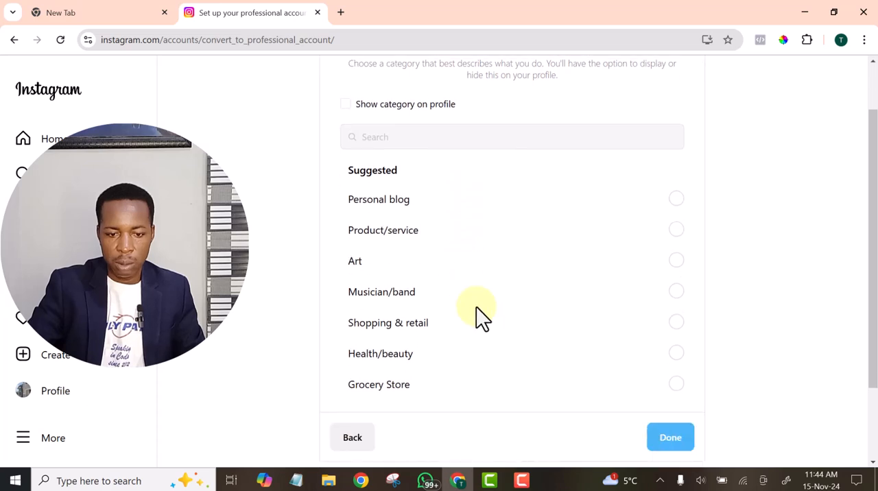
mouse_move(452, 140)
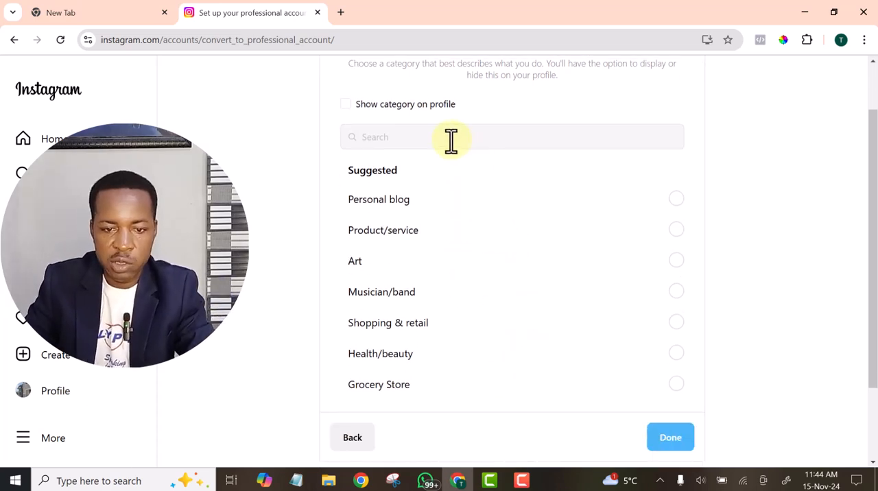
text(r)
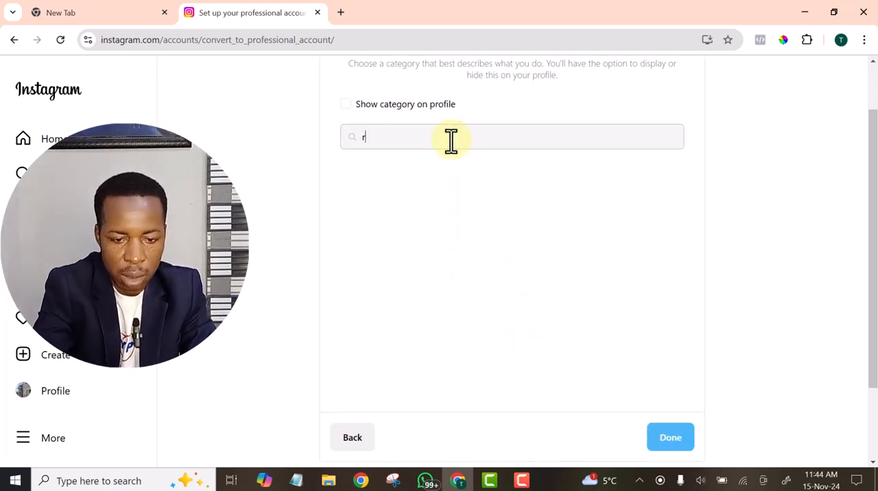
text(eal)
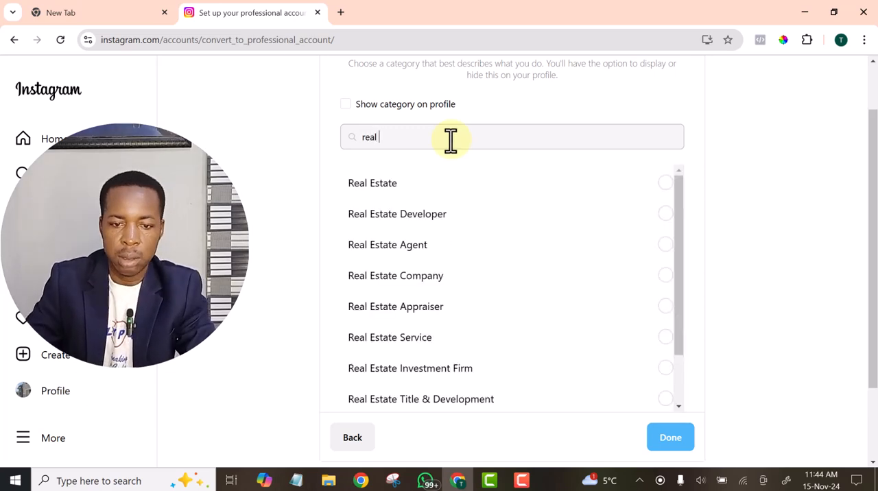
click(665, 182)
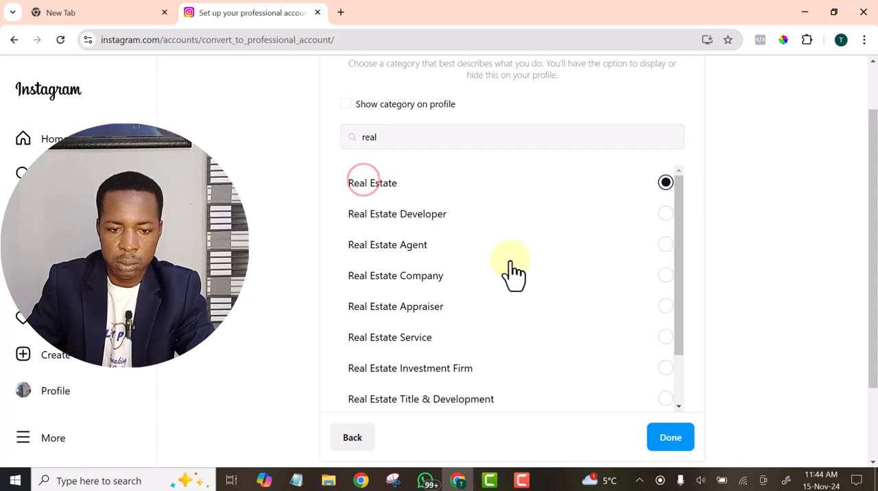
click(671, 437)
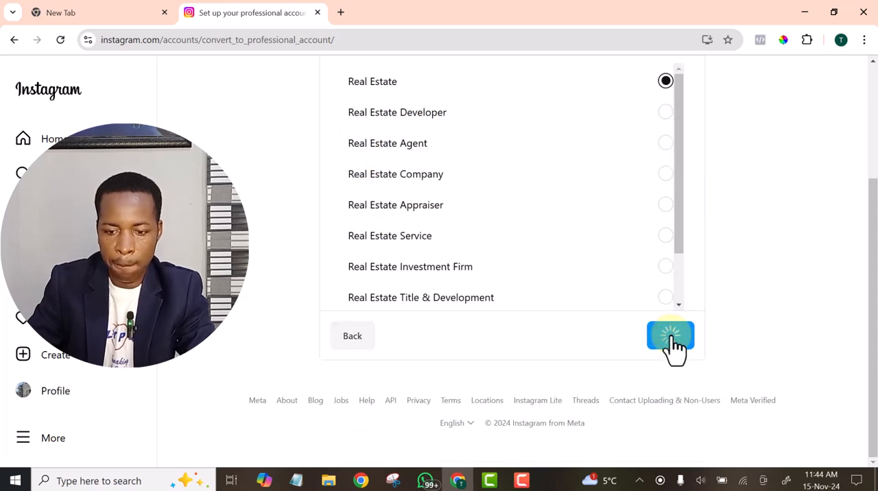
Continue to Review your contact info and scroll through the blank email, phone, address fields.
click(670, 336)
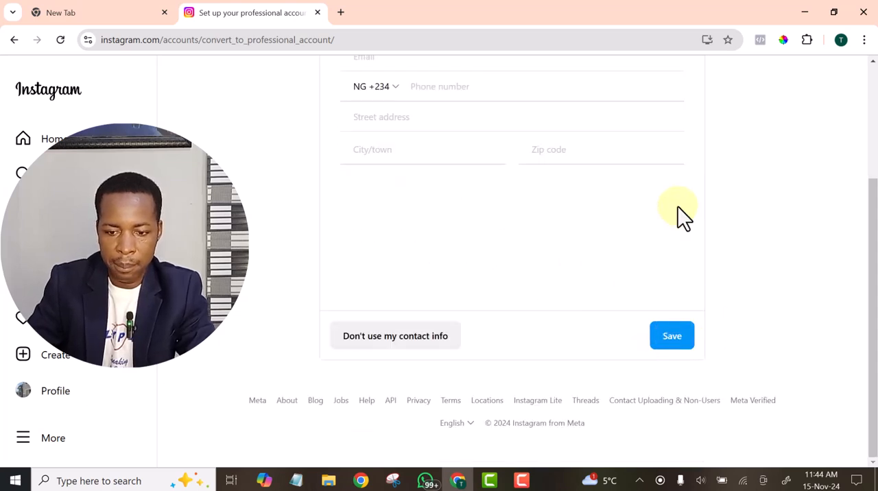
scroll(up, 3)
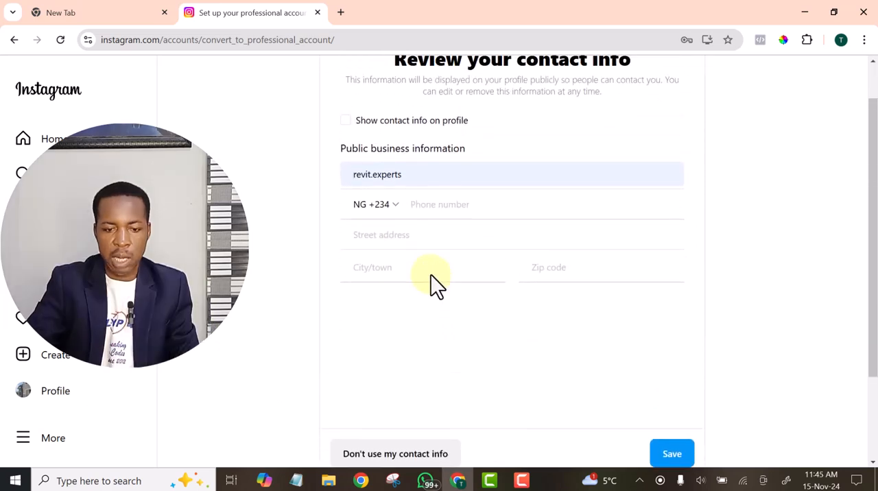
scroll(up, 3)
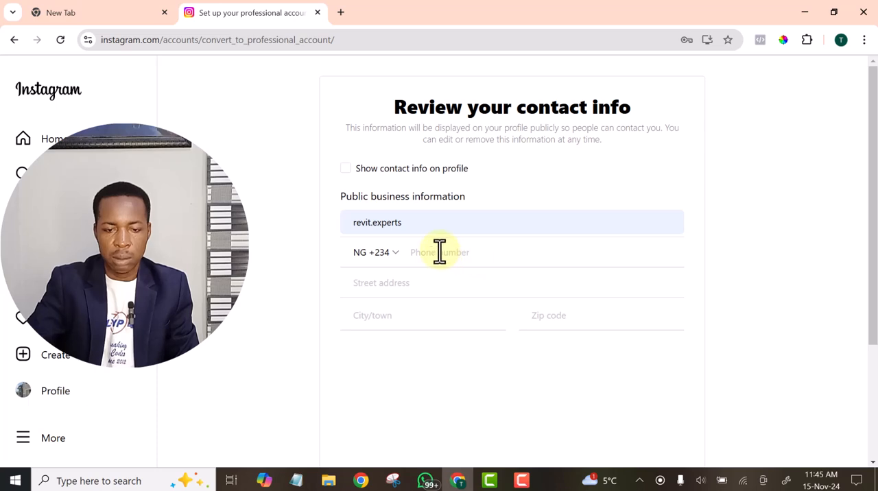
mouse_move(460, 285)
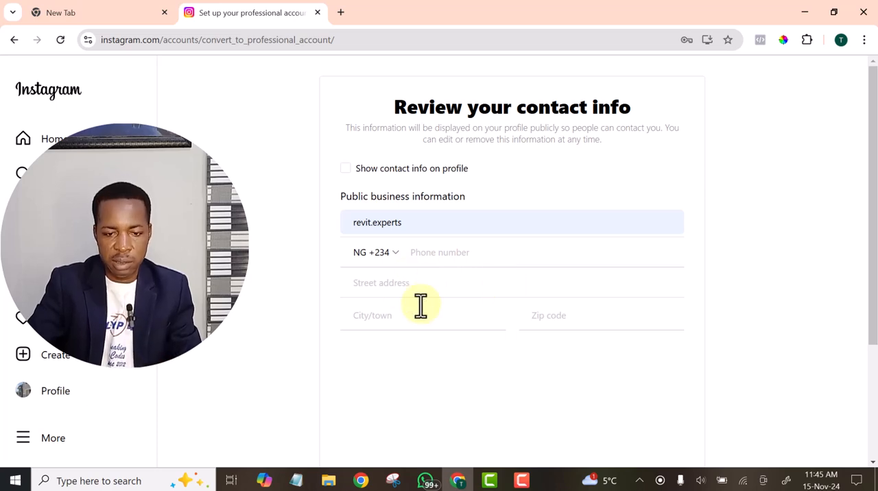
scroll(down, 3)
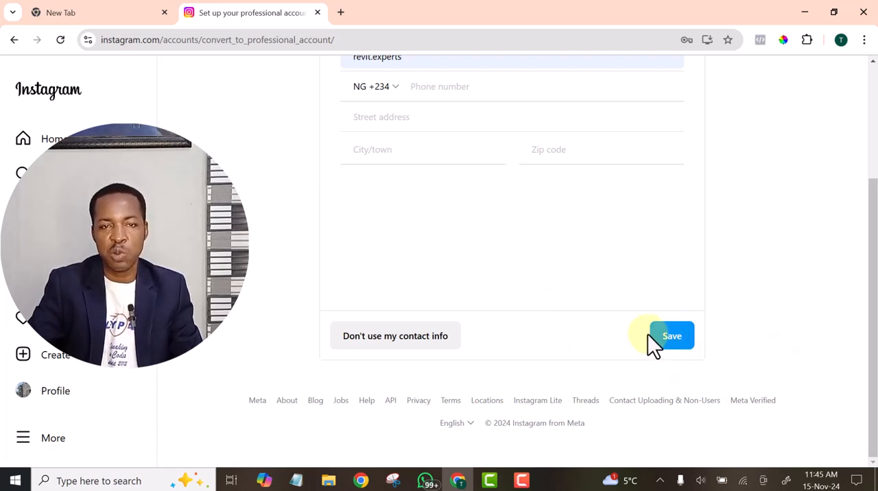
mouse_move(621, 361)
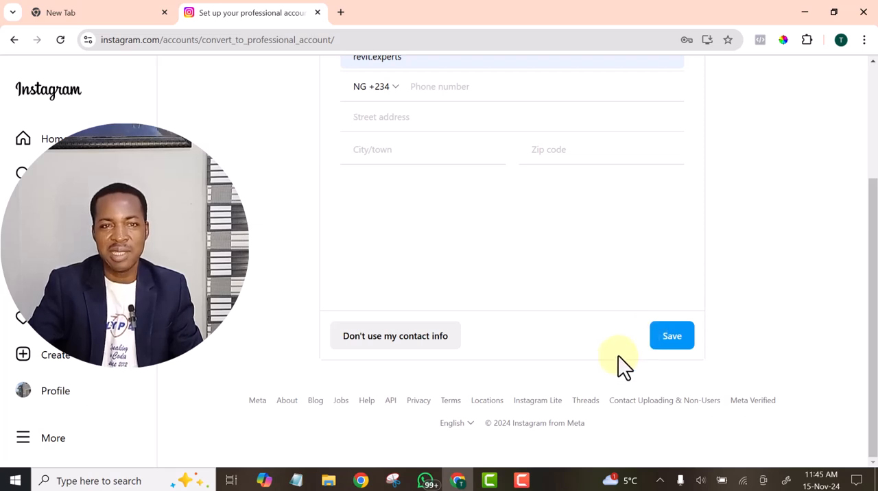